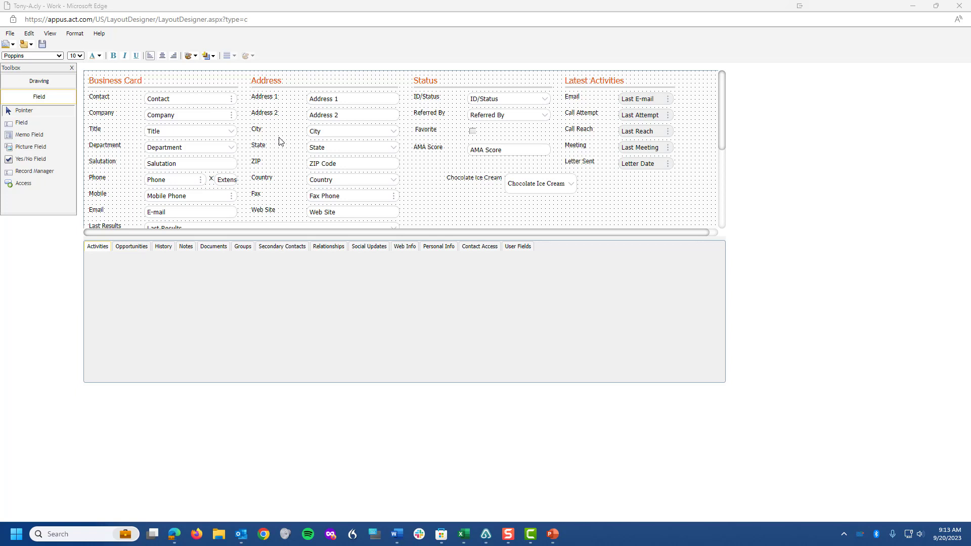
pyautogui.moveTo(304, 173)
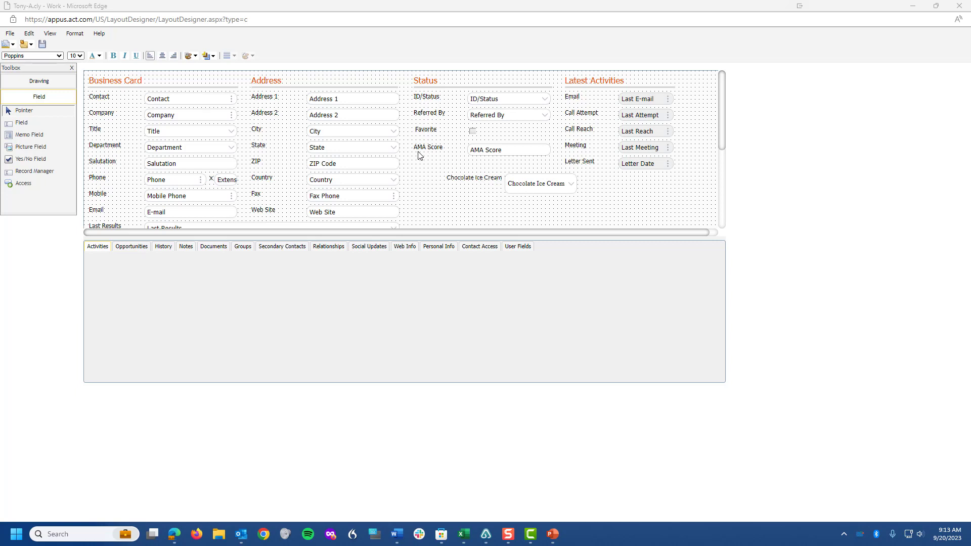
pyautogui.moveTo(436, 153)
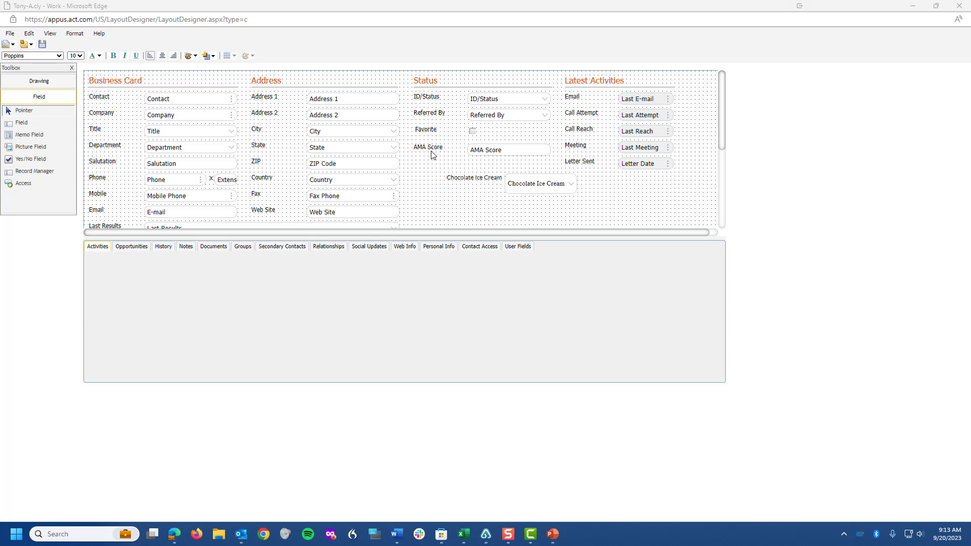
pyautogui.moveTo(435, 160)
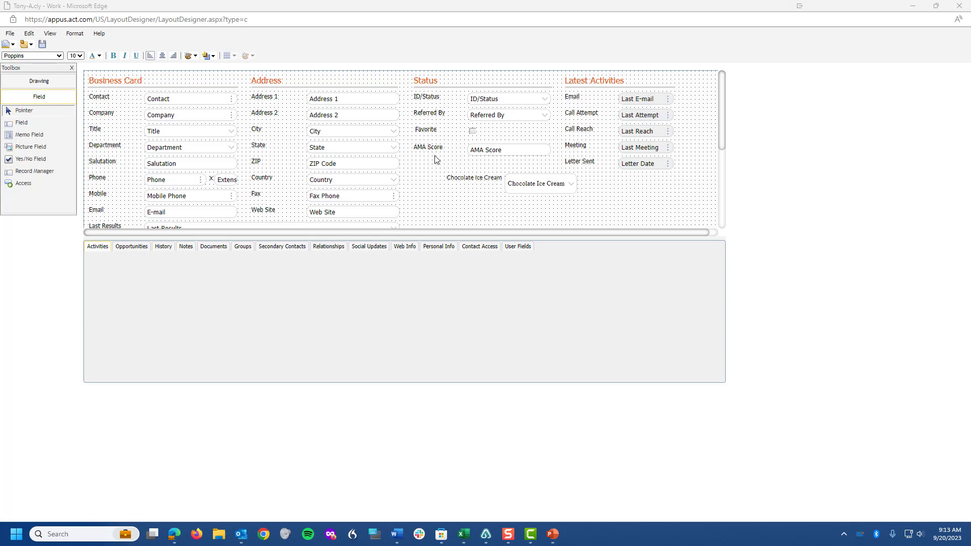
# Change the Chocolate Ice Cream label's font to Tahoma from the toolbar font list.
pyautogui.click(426, 148)
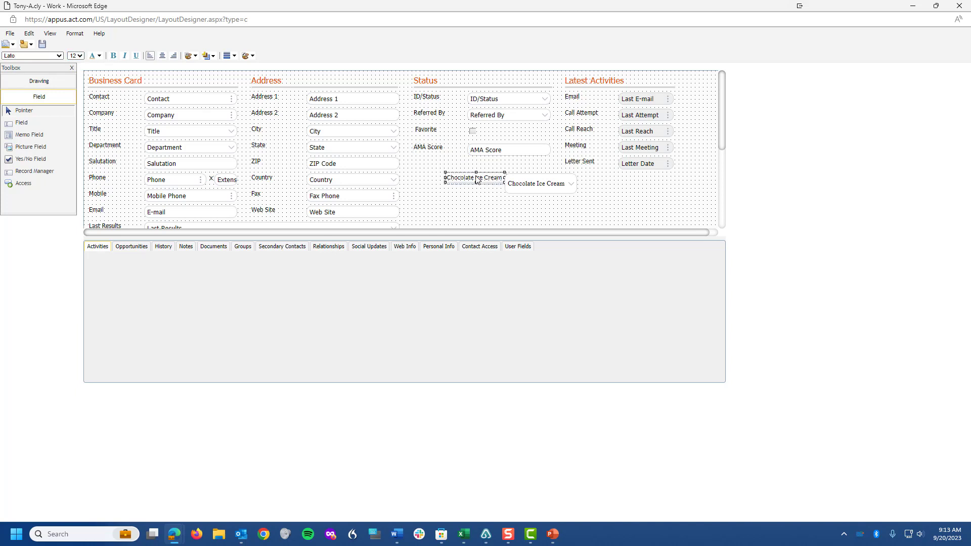
pyautogui.moveTo(75, 34)
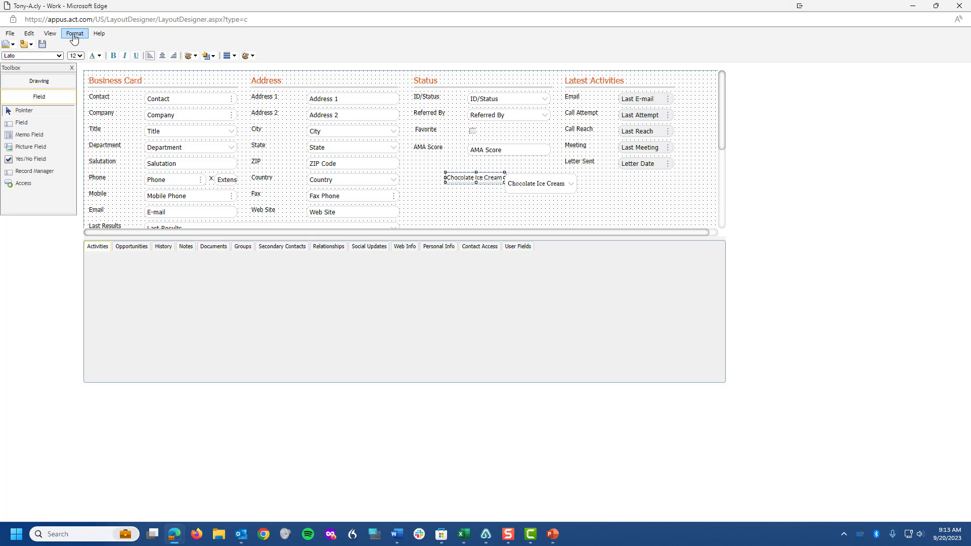
pyautogui.moveTo(63, 45)
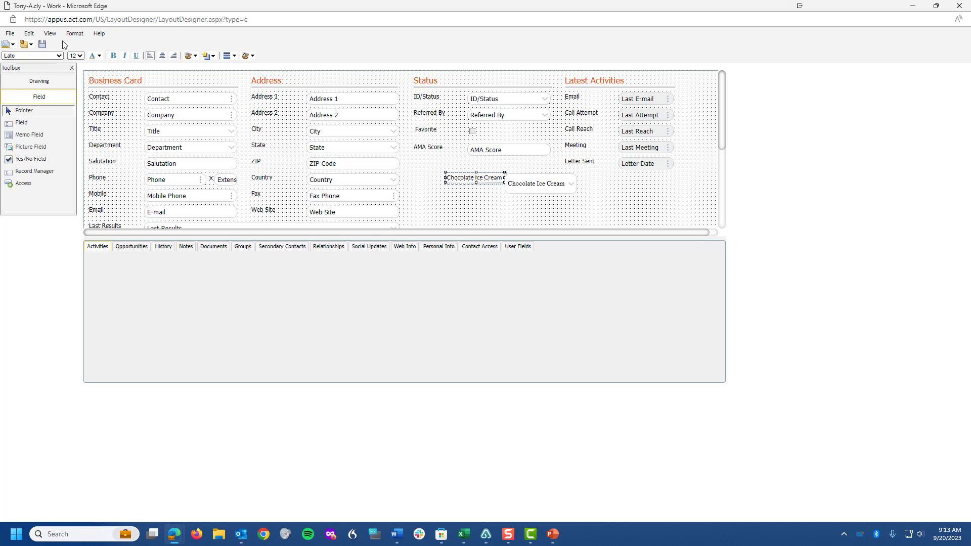
pyautogui.click(57, 56)
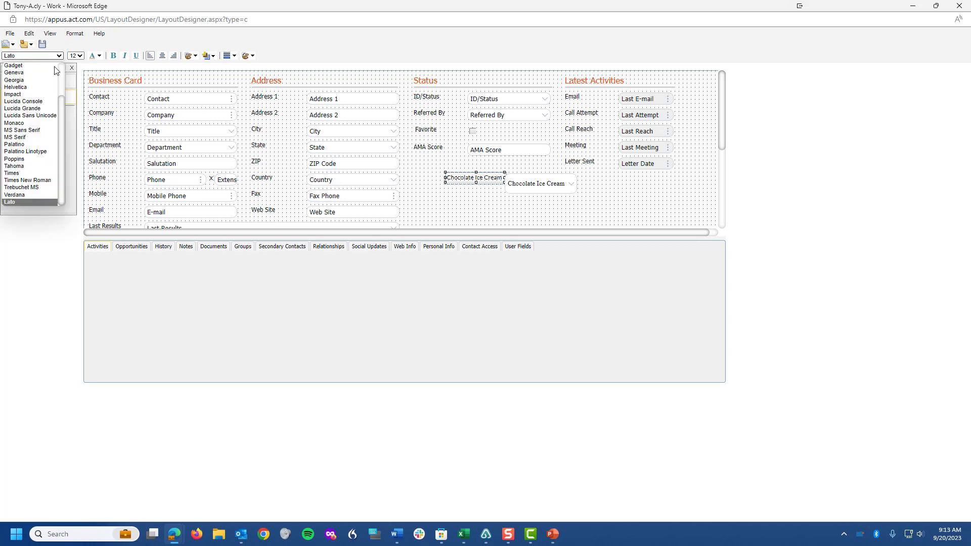
pyautogui.click(13, 166)
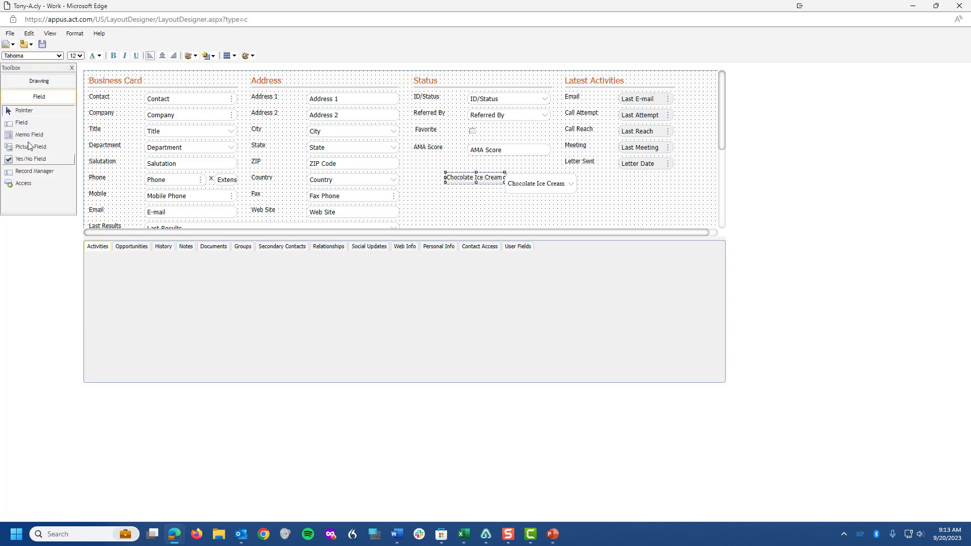
pyautogui.moveTo(76, 56)
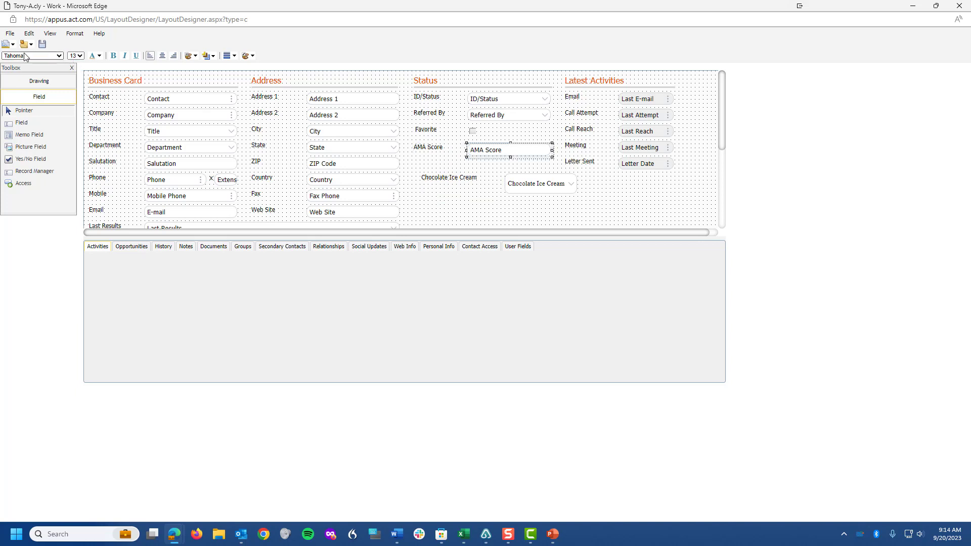
# Switch the Chocolate Ice Cream field's font to Tahoma to match its label.
pyautogui.click(538, 183)
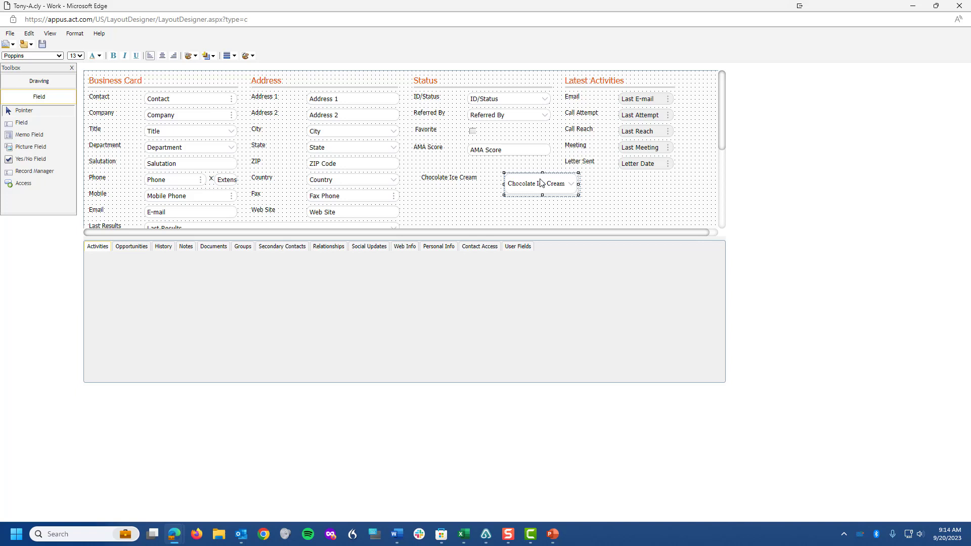
pyautogui.click(57, 55)
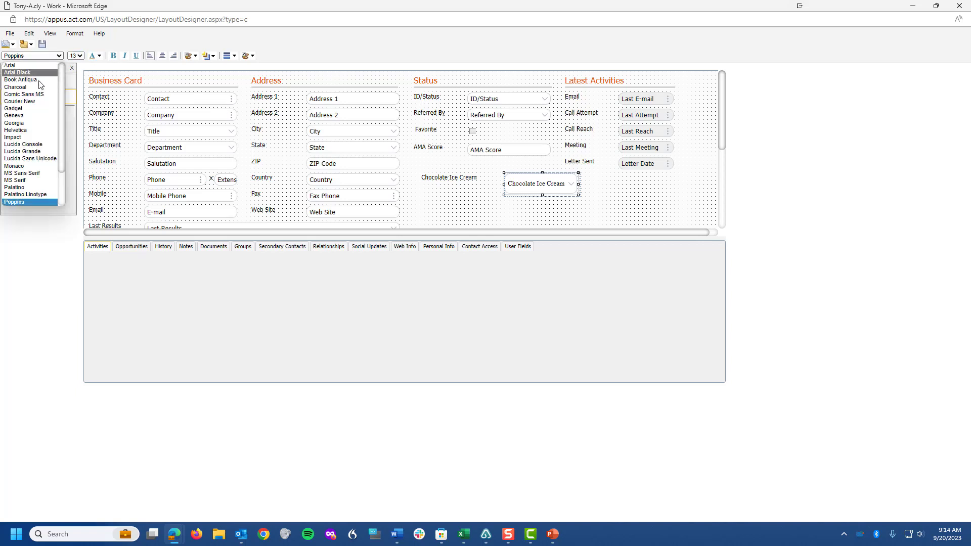
pyautogui.scroll(-3)
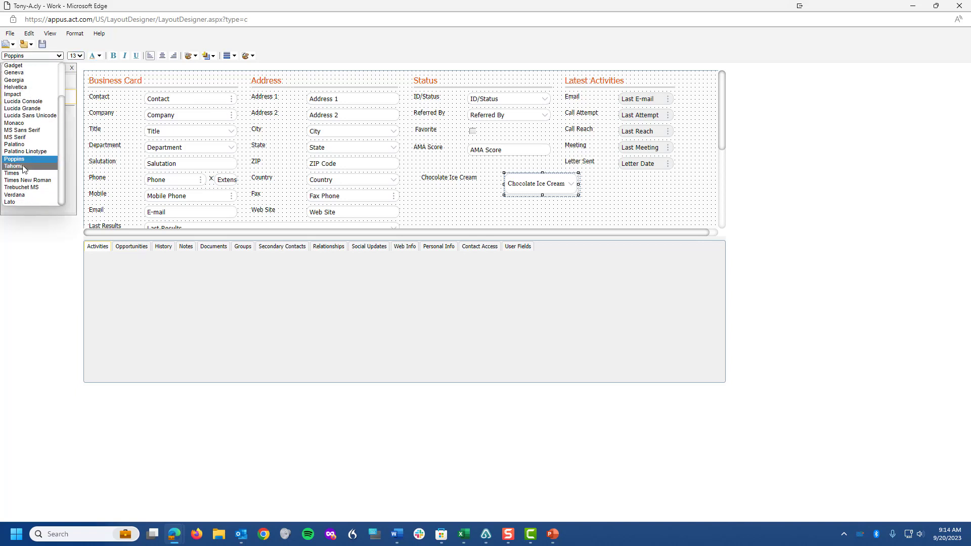
pyautogui.click(22, 166)
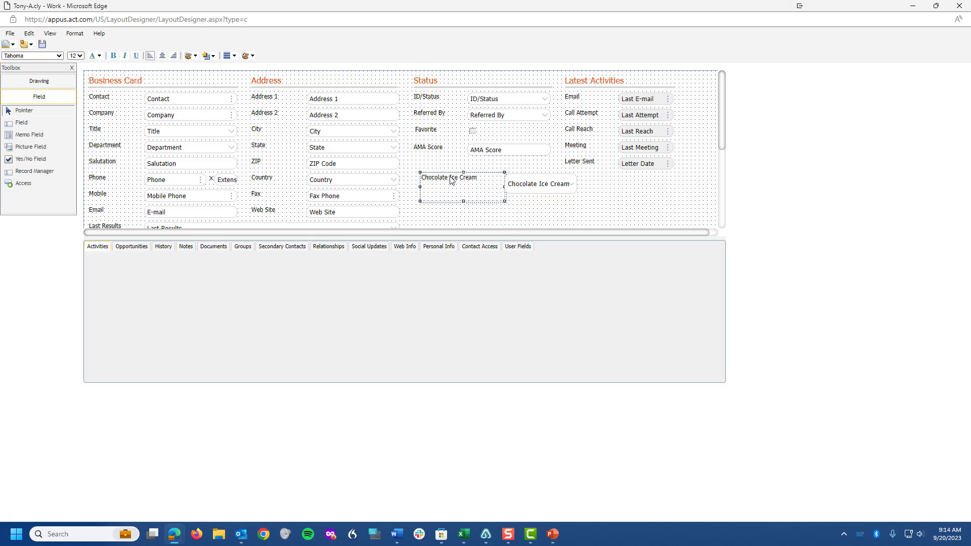
pyautogui.moveTo(461, 185)
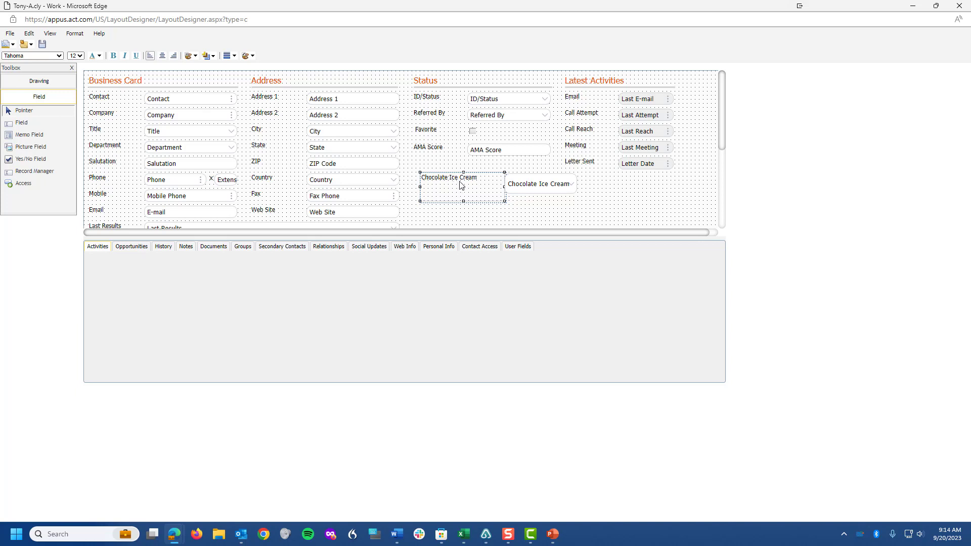